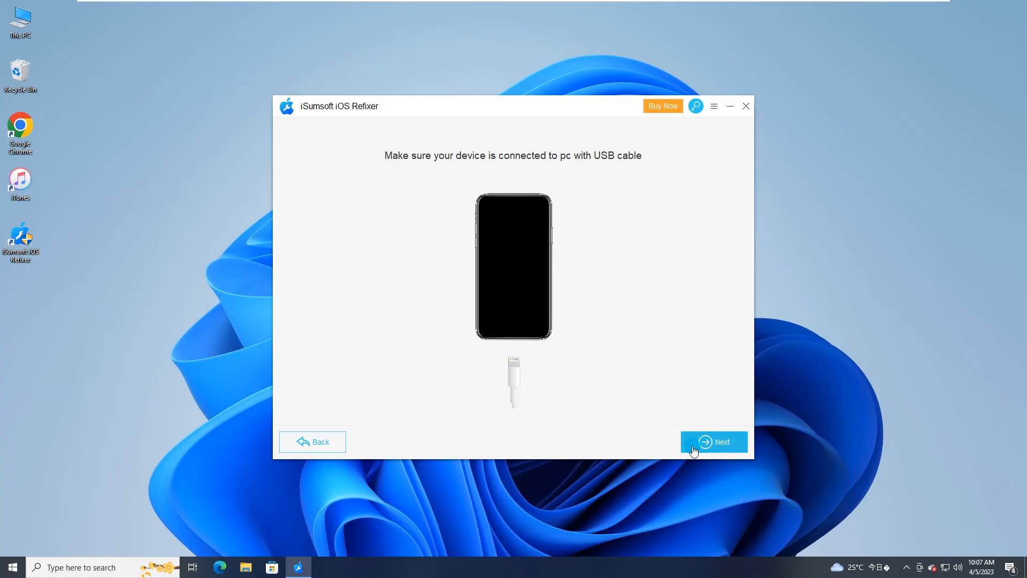
mouse_move(706, 445)
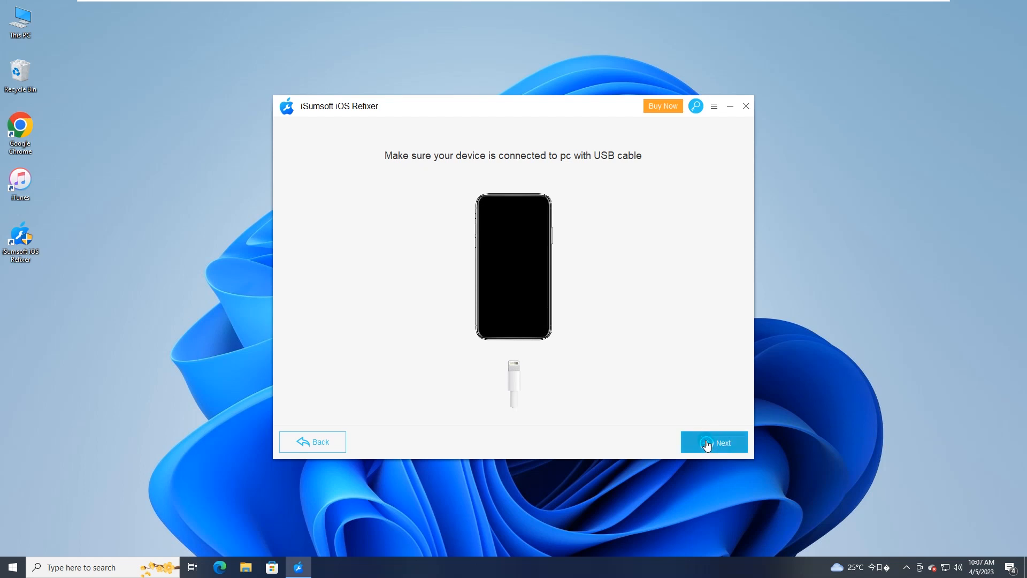
Continue past device detection and download the iOS 16.4 firmware for the iPhone XS.
click(713, 442)
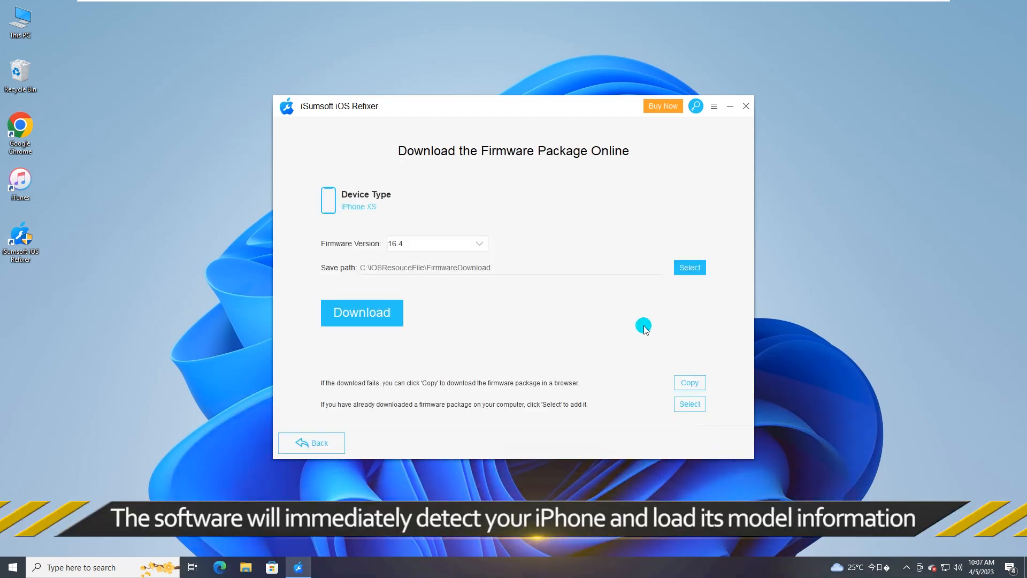
mouse_move(345, 216)
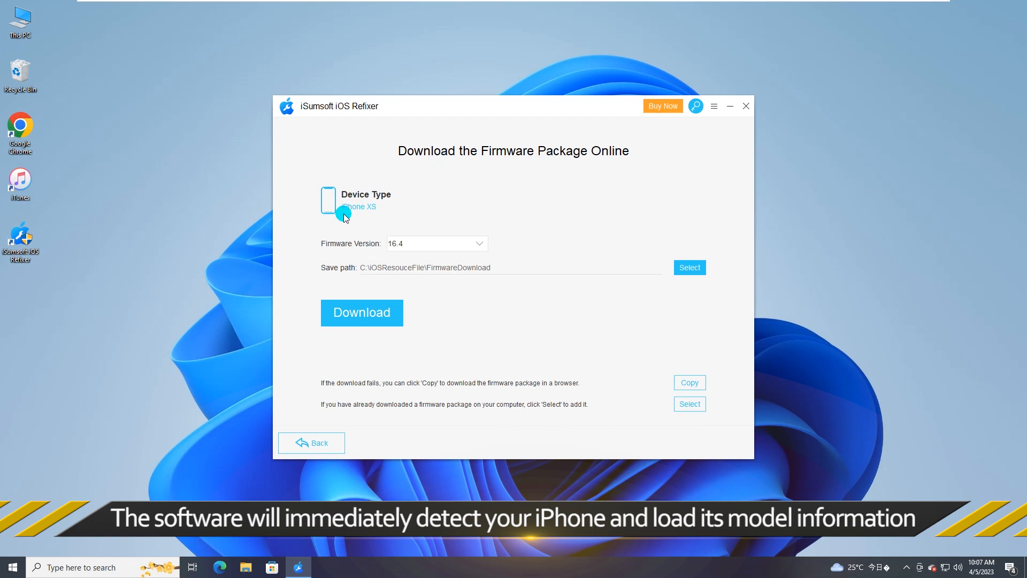
mouse_move(572, 225)
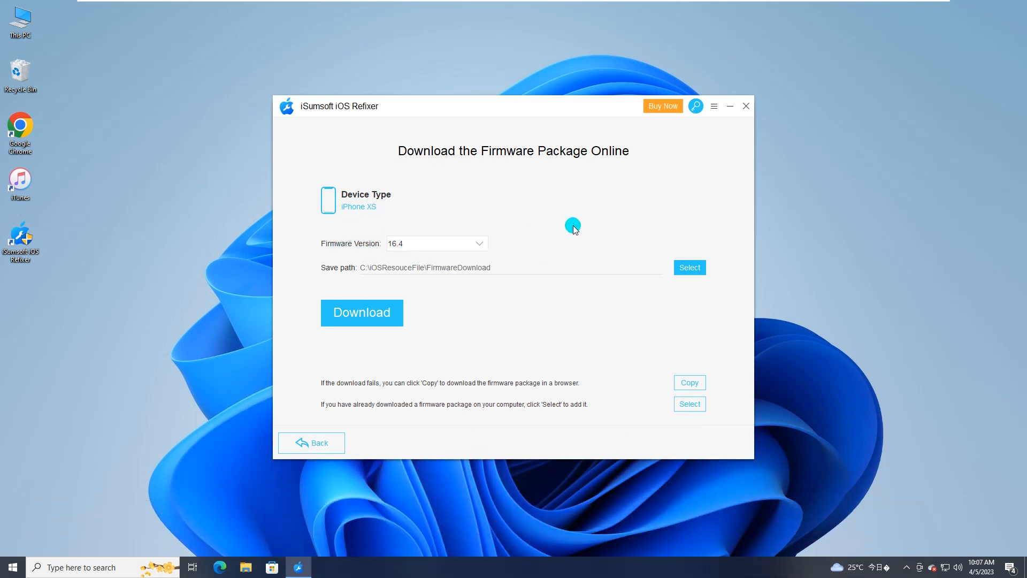
mouse_move(614, 155)
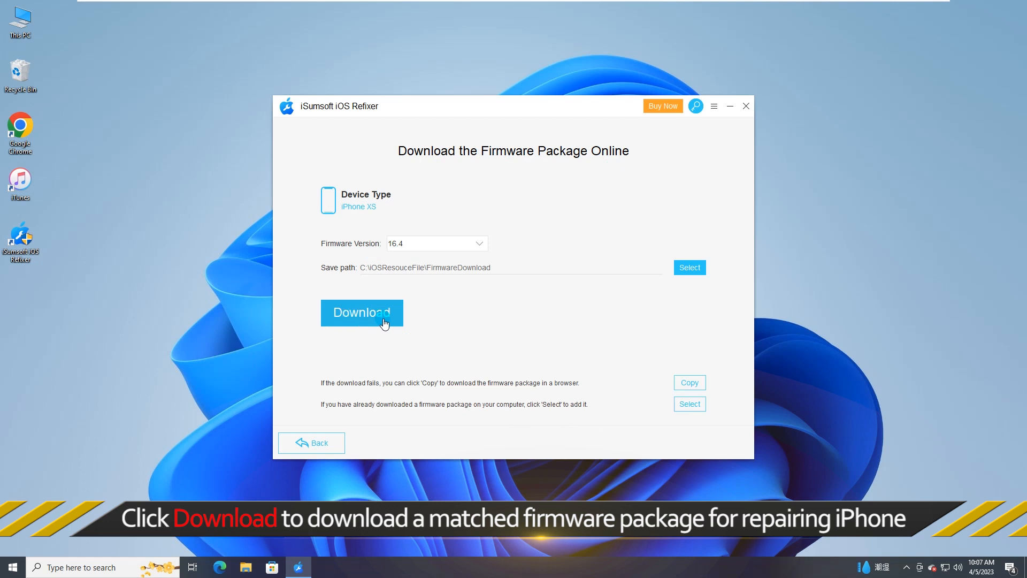
click(361, 312)
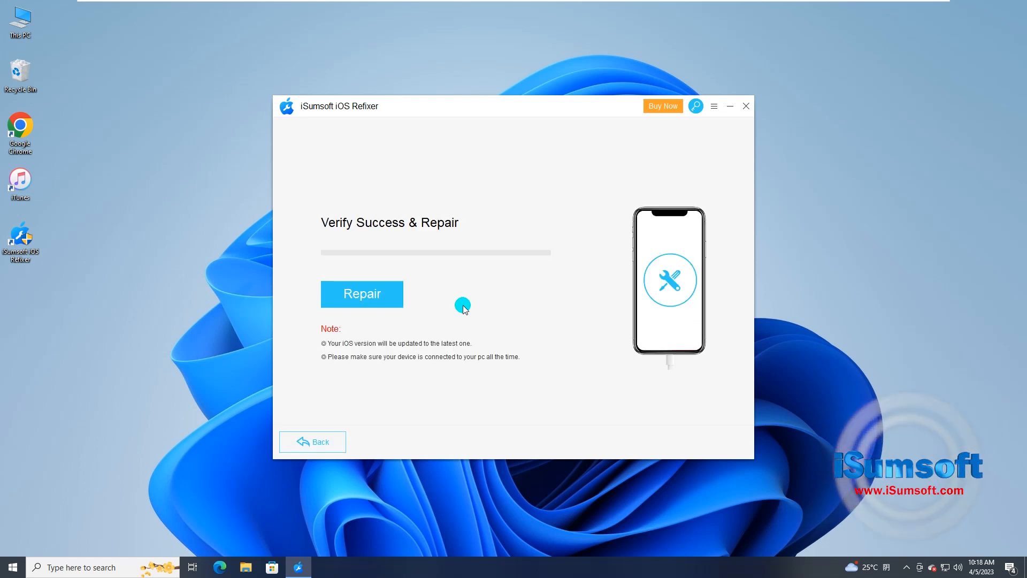
mouse_move(328, 323)
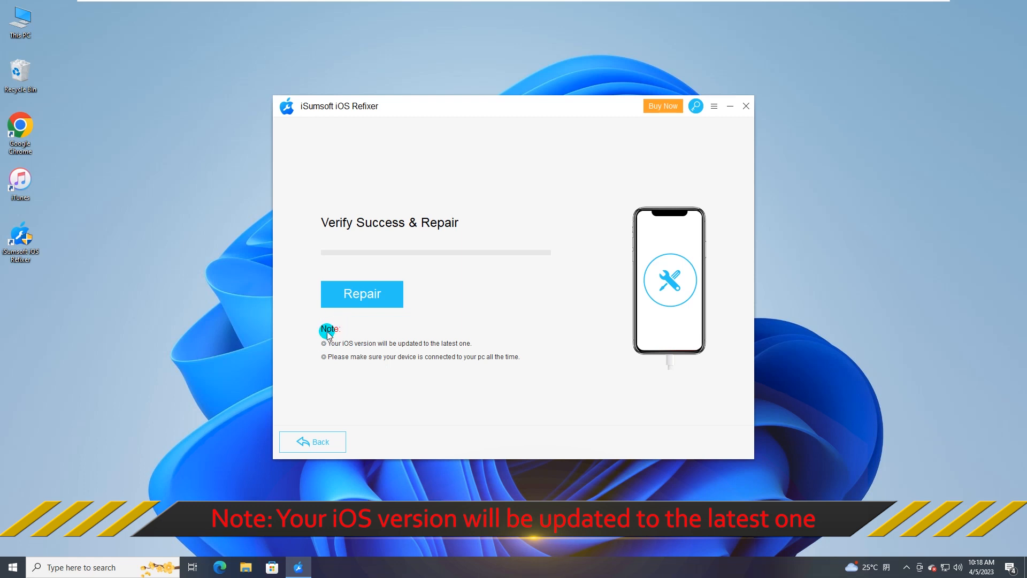
mouse_move(389, 360)
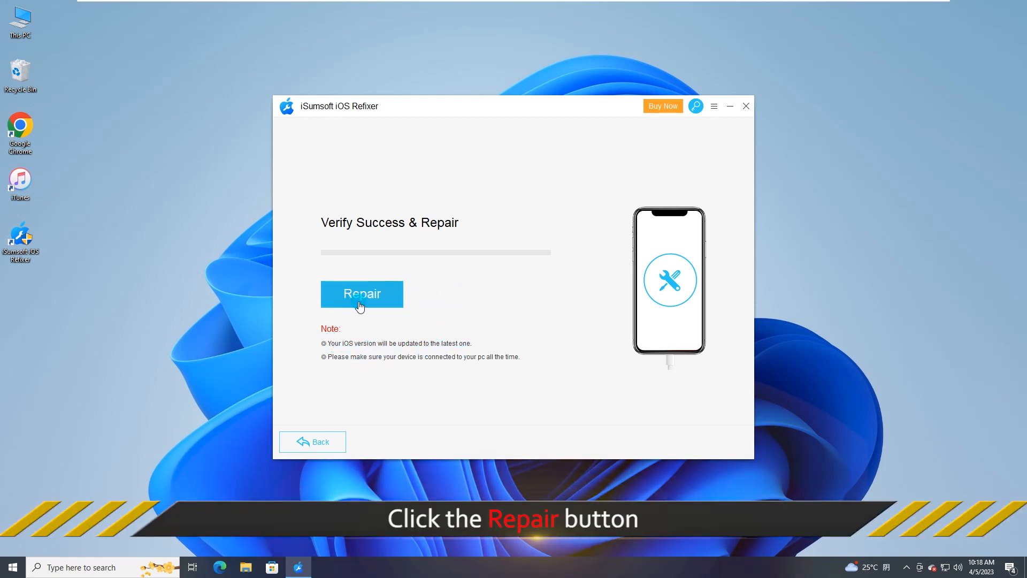
Run Repair on the iPhone and acknowledge the 'Repair Successfully' notice.
click(360, 293)
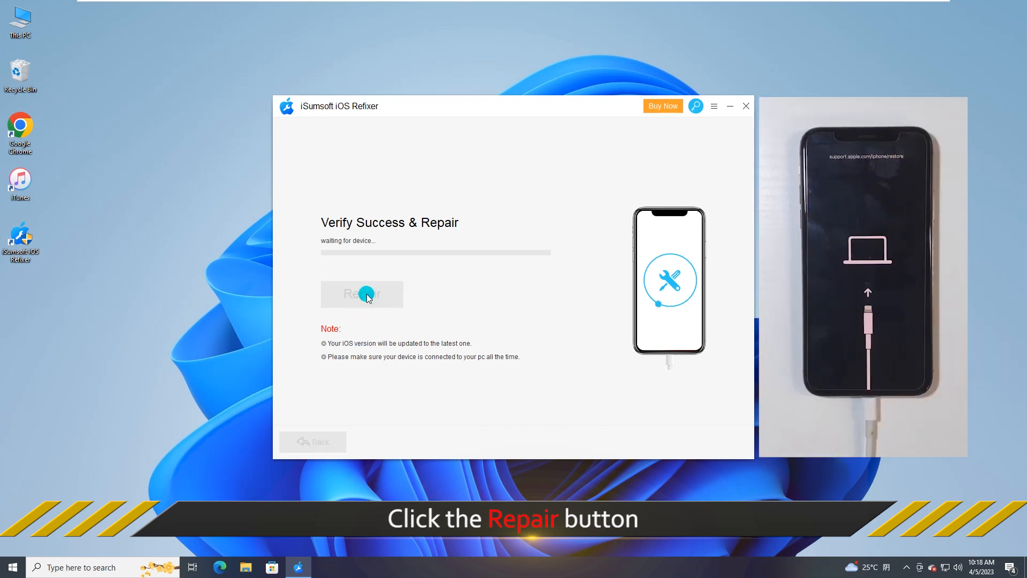
click(362, 294)
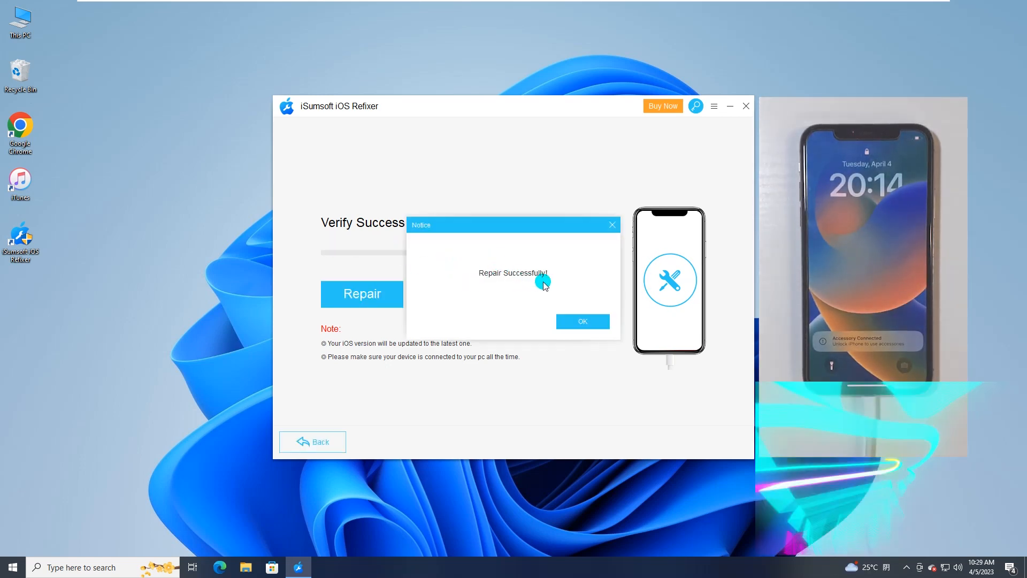
click(582, 321)
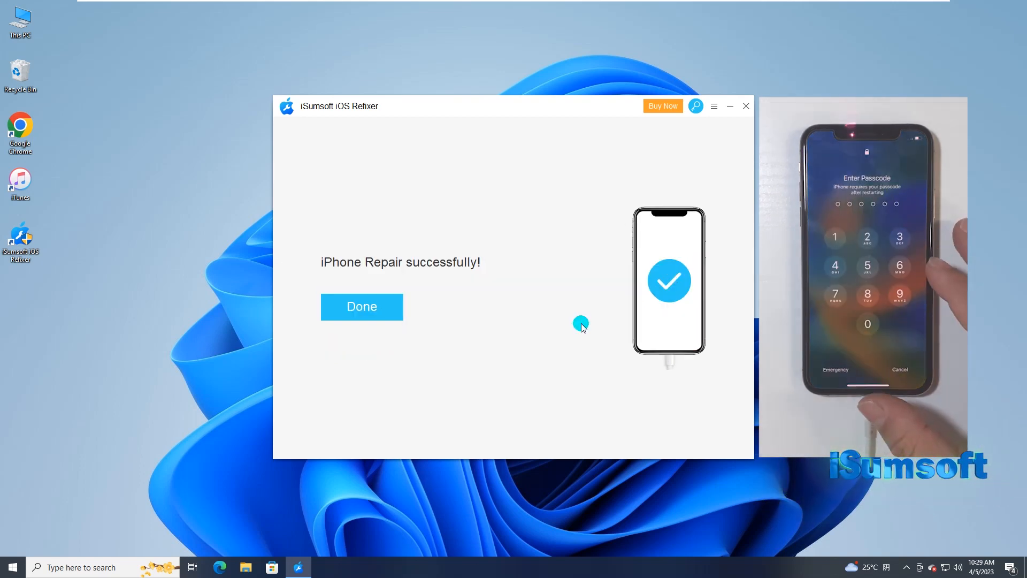